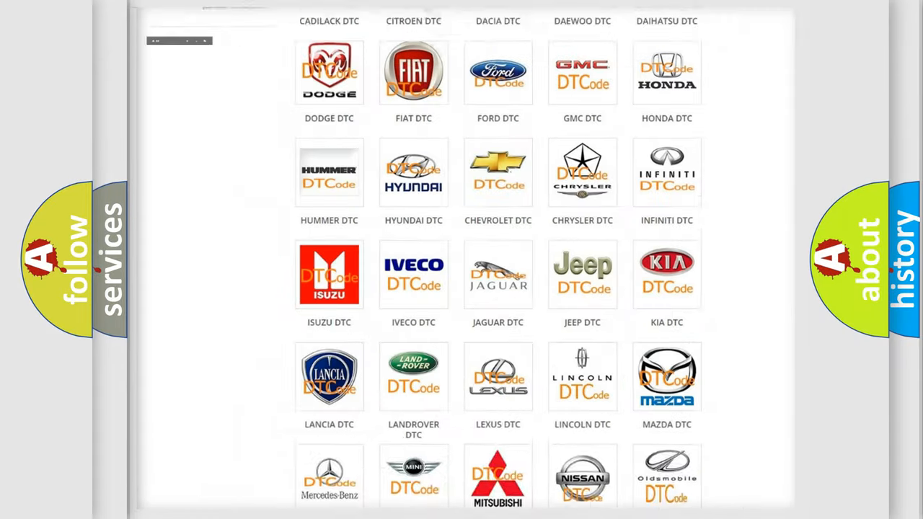
Step: Open the Jeep DTC page and browse its trouble code subcategories such as B0001:13, returning to the top
scroll("up", 3)
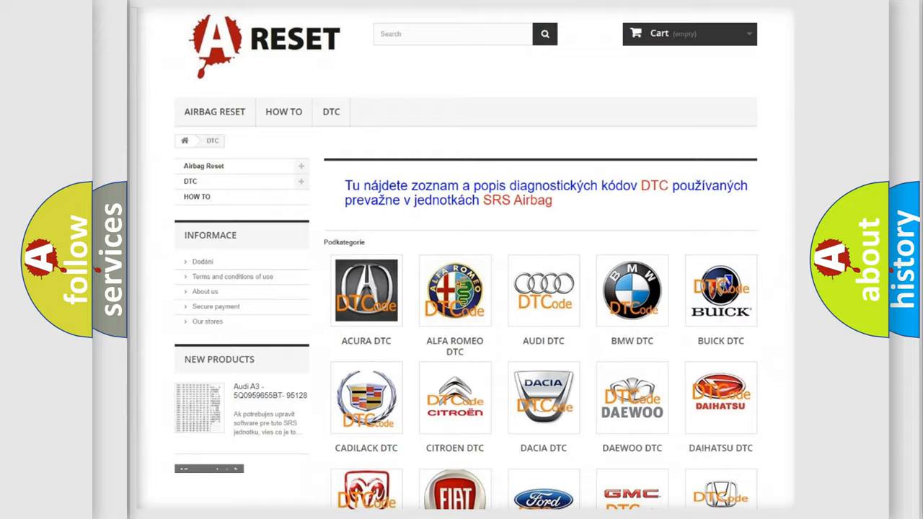
scroll("down", 3)
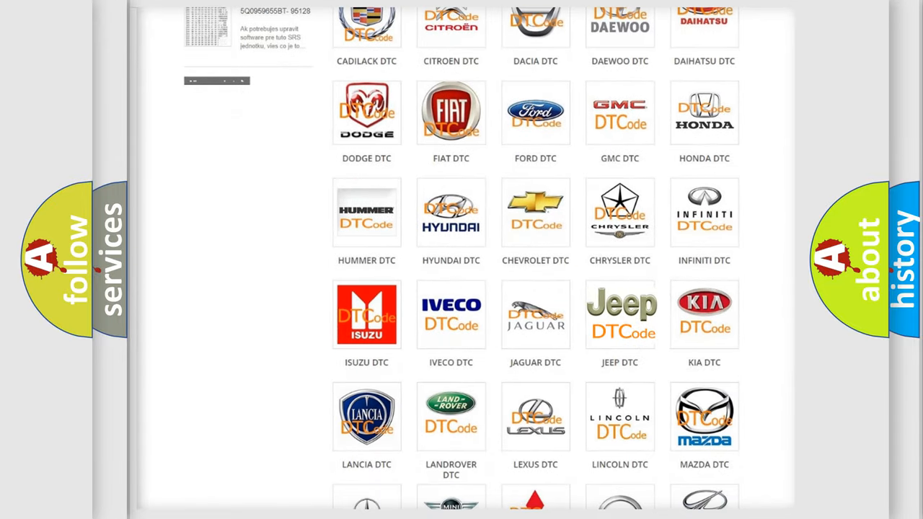
left_click(620, 314)
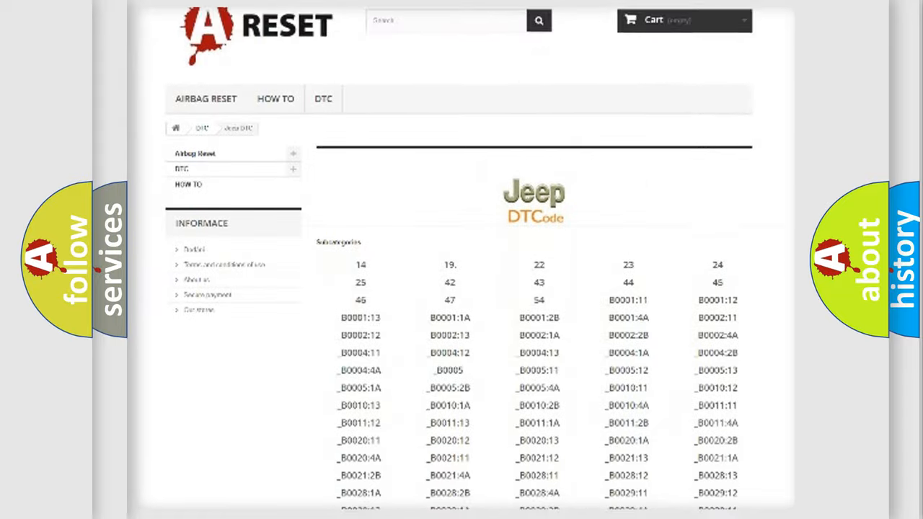
scroll("down", 3)
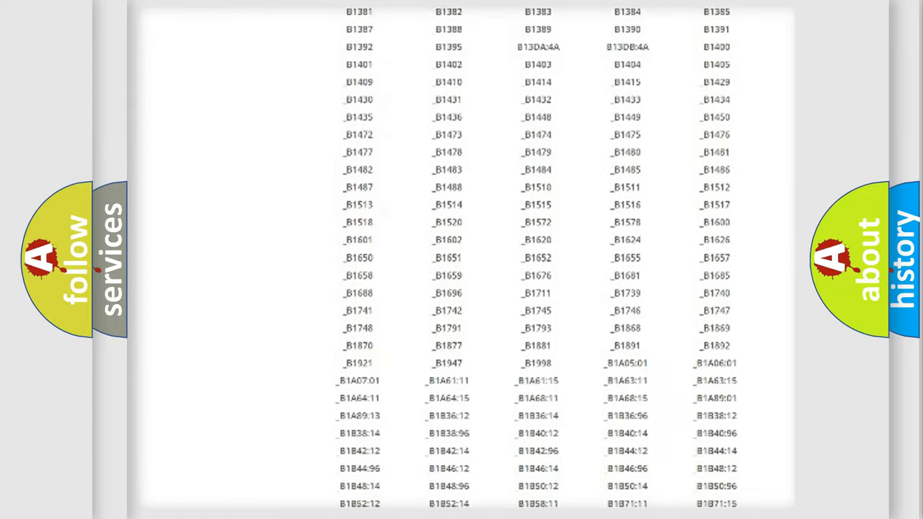
scroll("up", 3)
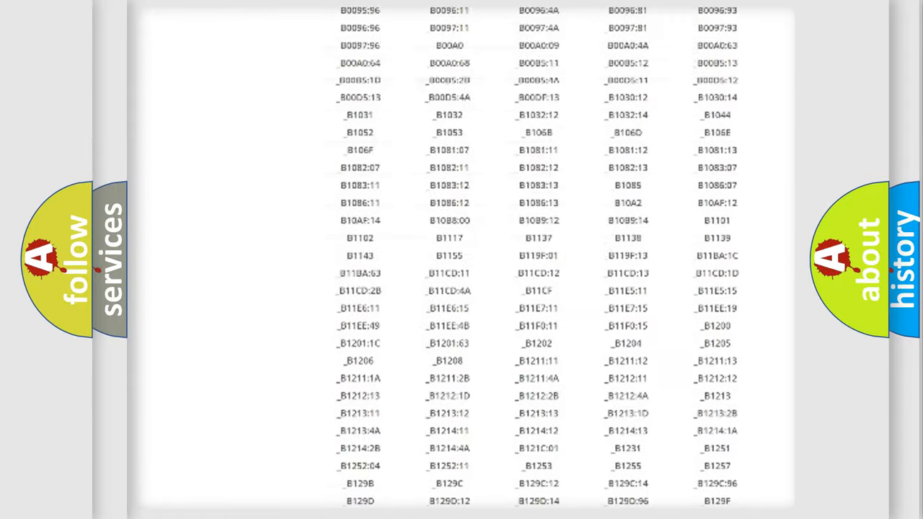
scroll("up", 3)
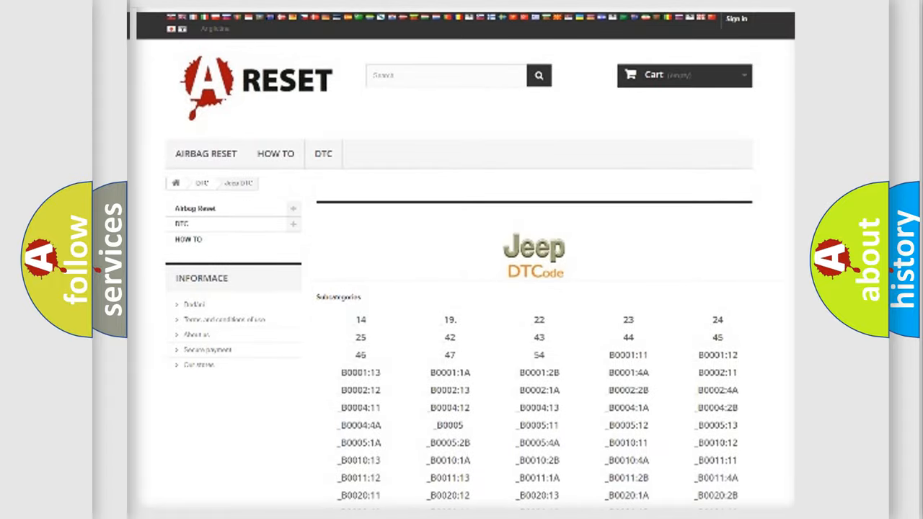